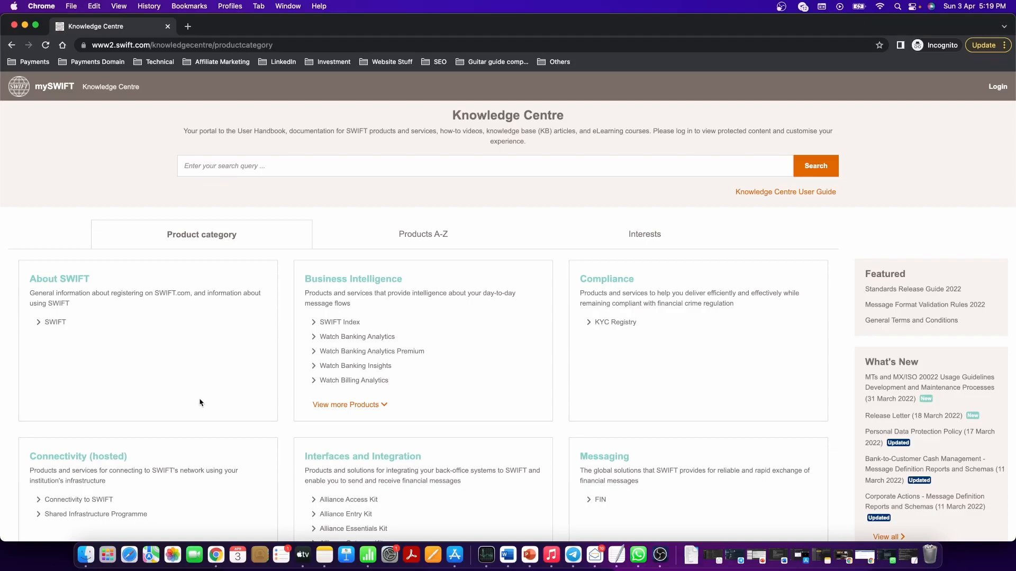
pyautogui.moveTo(169, 283)
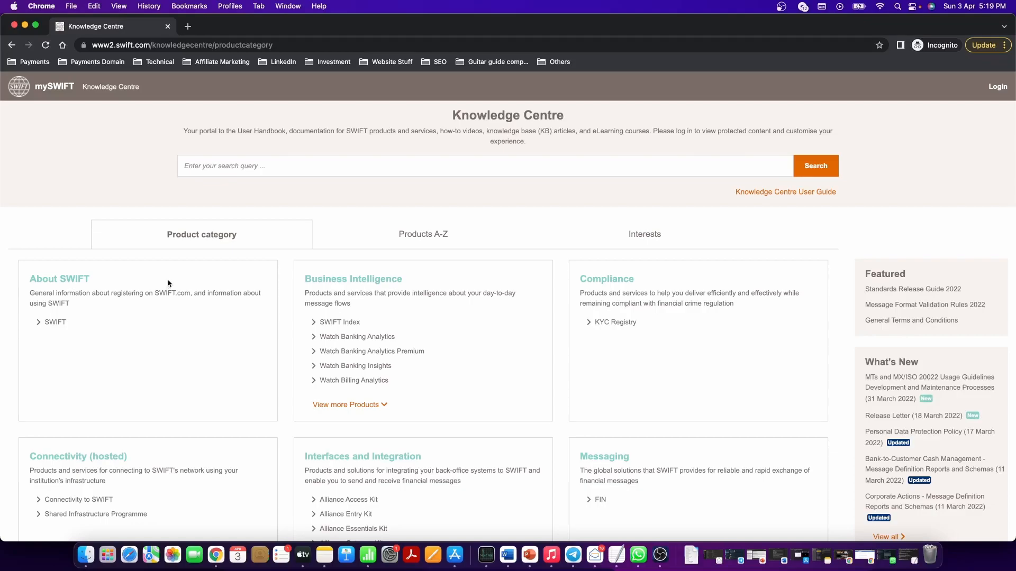
pyautogui.moveTo(149, 114)
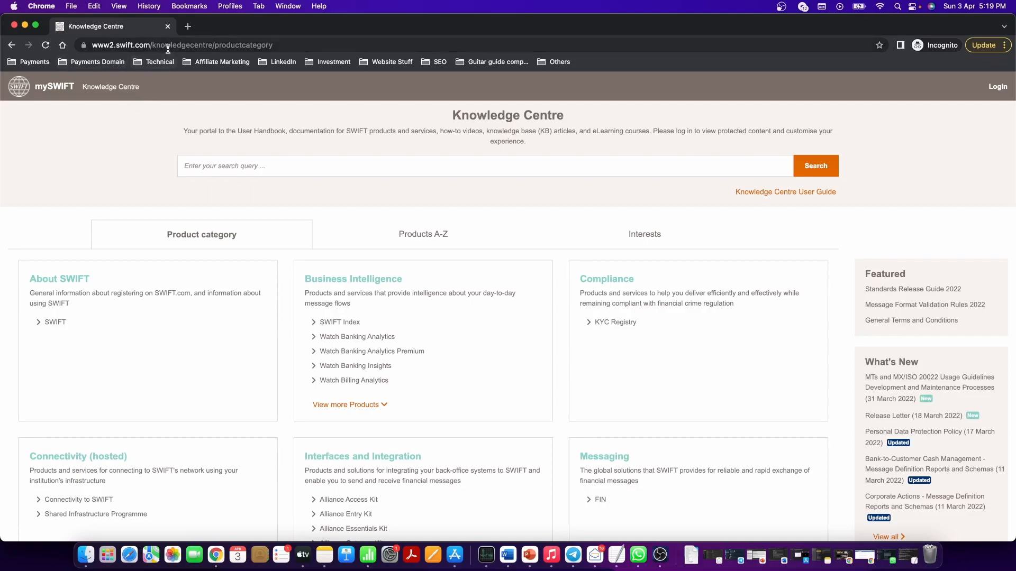
pyautogui.moveTo(92, 49)
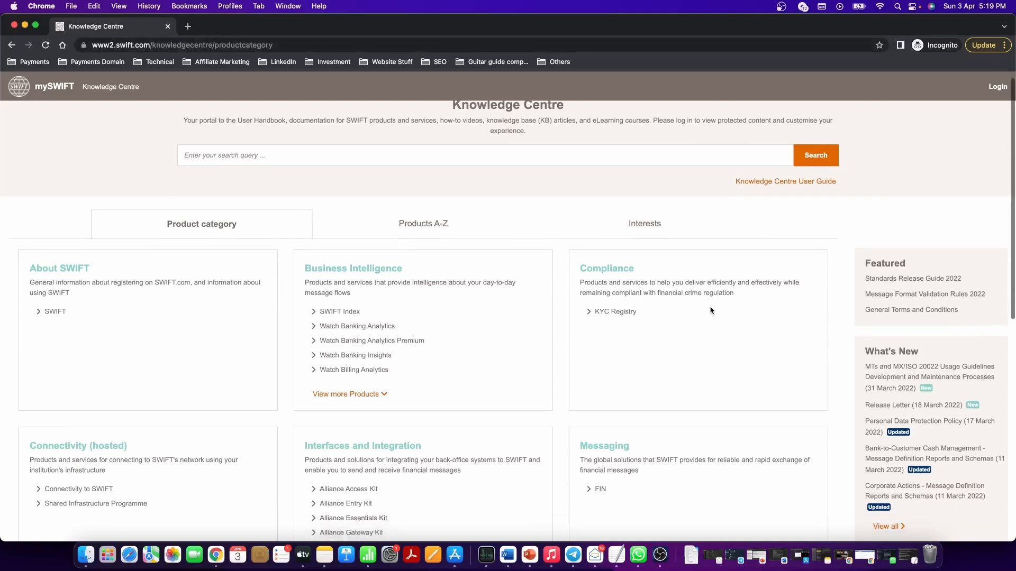
# - Scroll the product category page down to Reference Data, Security and Standards
pyautogui.scroll(-3)
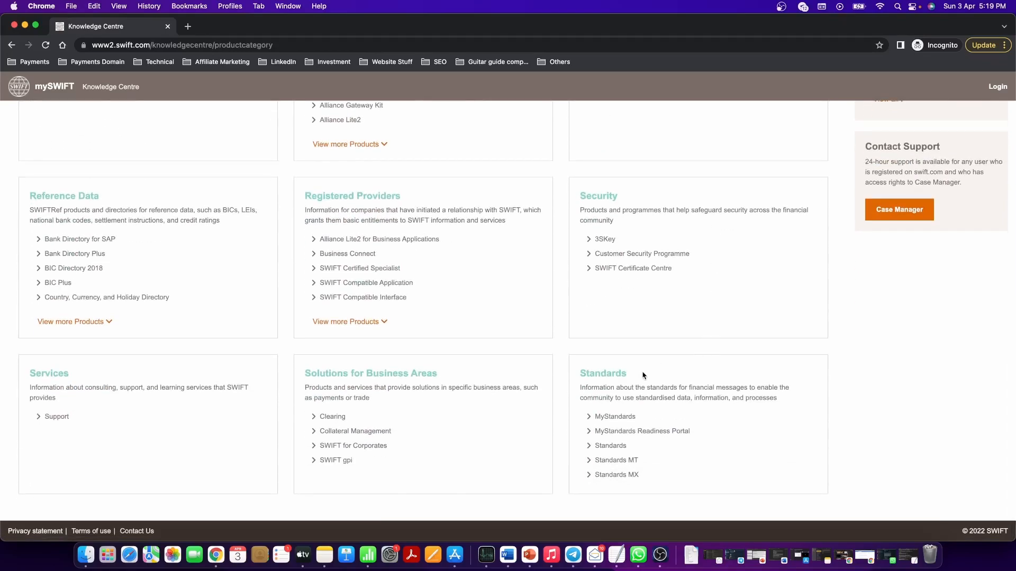
pyautogui.moveTo(627, 453)
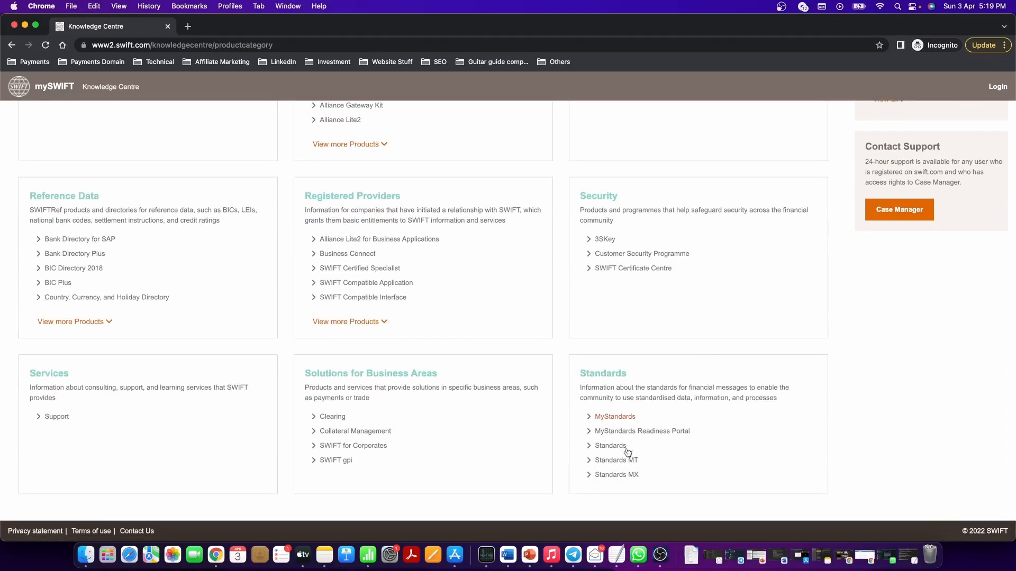
pyautogui.moveTo(621, 464)
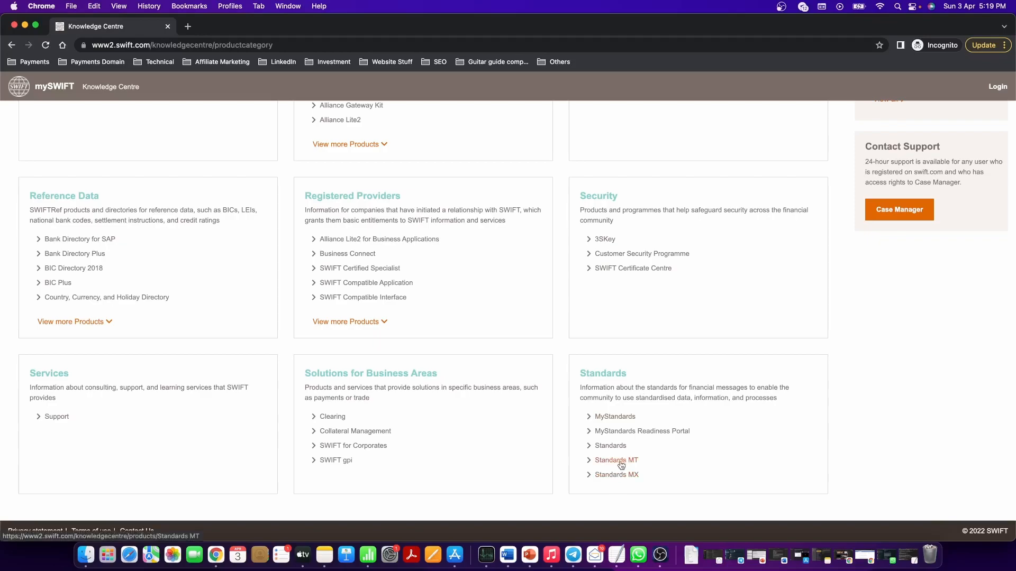
# - Open Standards MT, list all its publications, and highlight a release heading
pyautogui.click(616, 461)
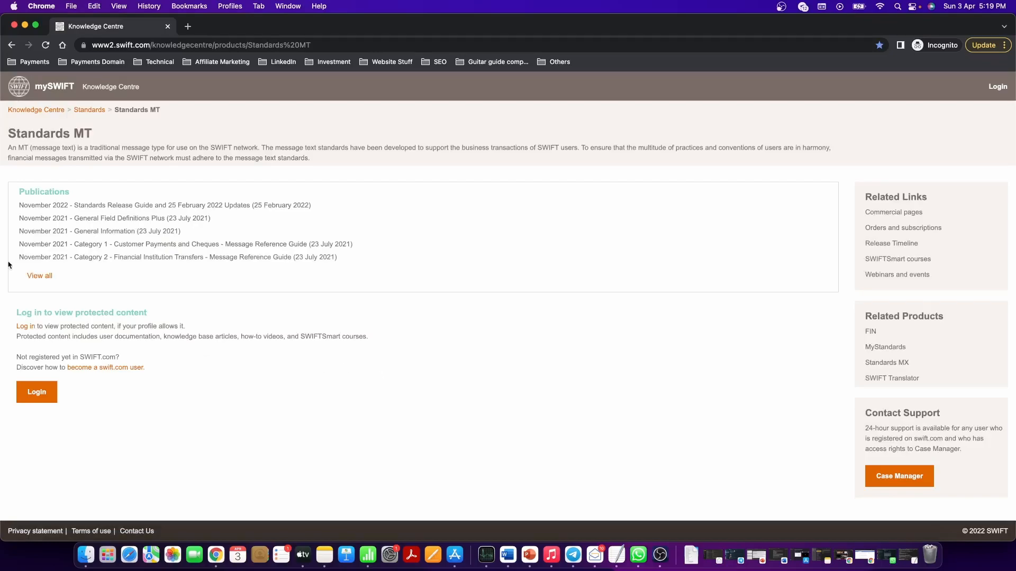
pyautogui.click(39, 275)
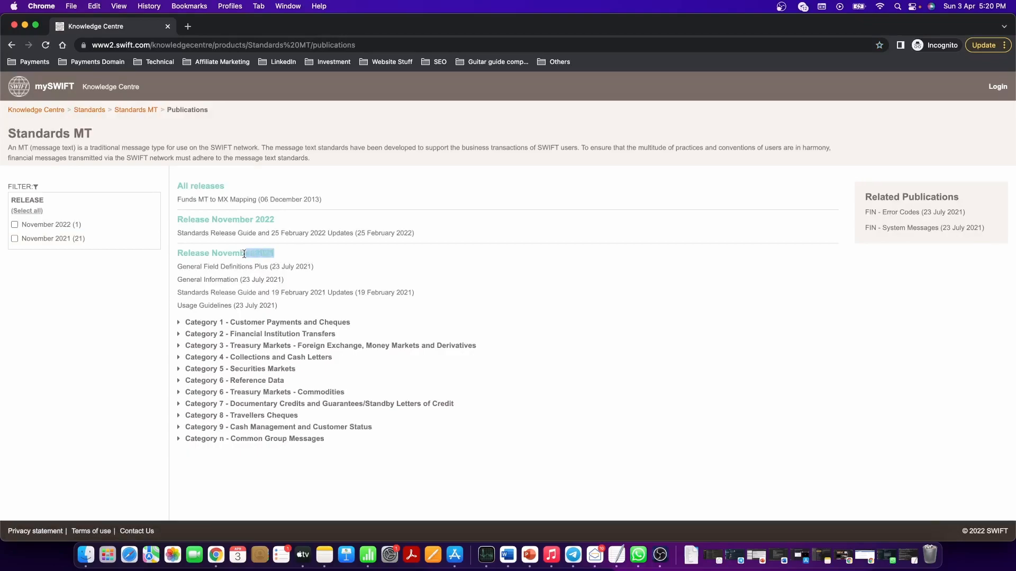
pyautogui.tripleClick(224, 253)
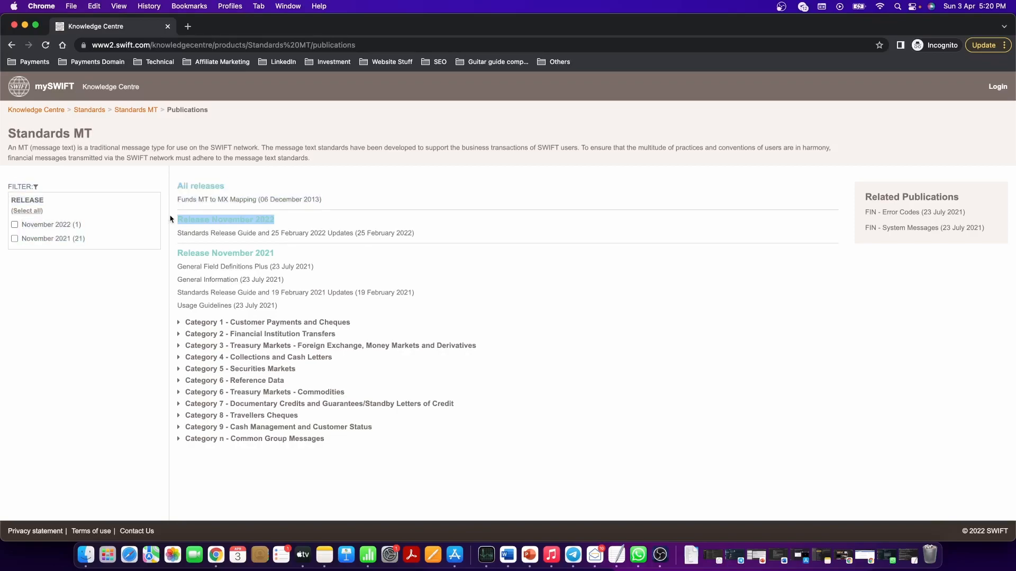
pyautogui.moveTo(293, 259)
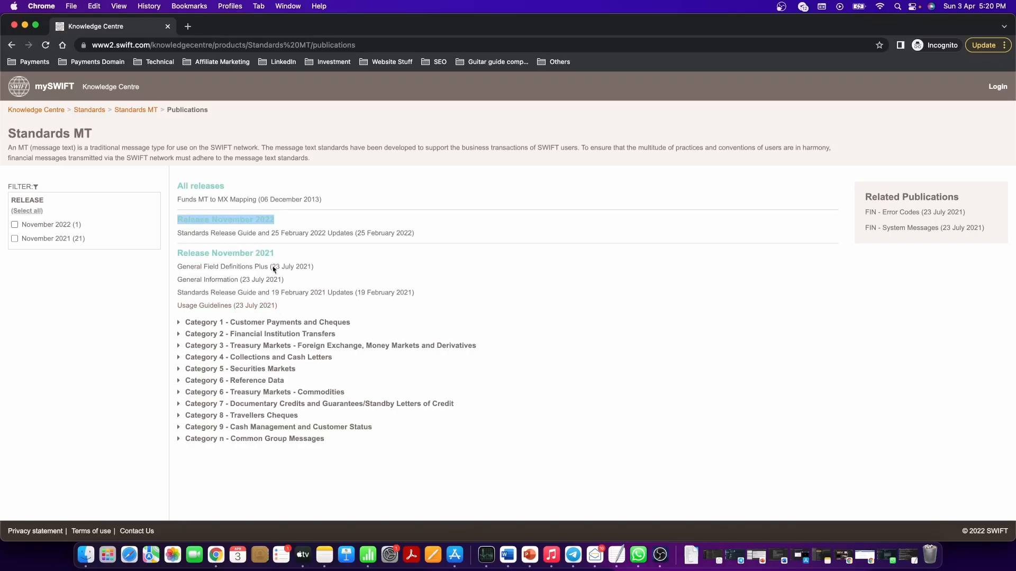
# - Expand Category 1 Customer Payments and Cheques and open its MT 103 guide topic
pyautogui.click(179, 322)
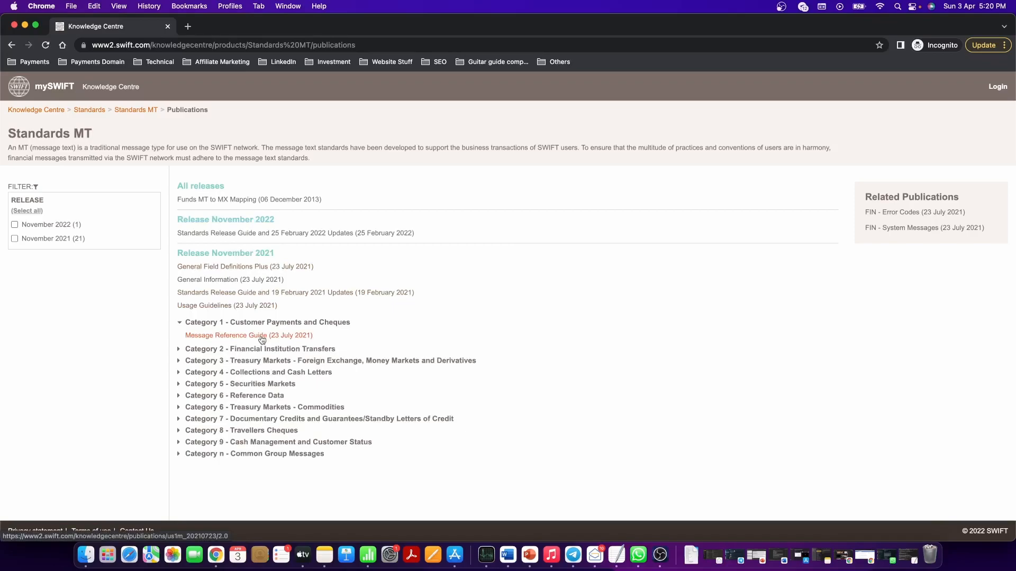
pyautogui.click(225, 335)
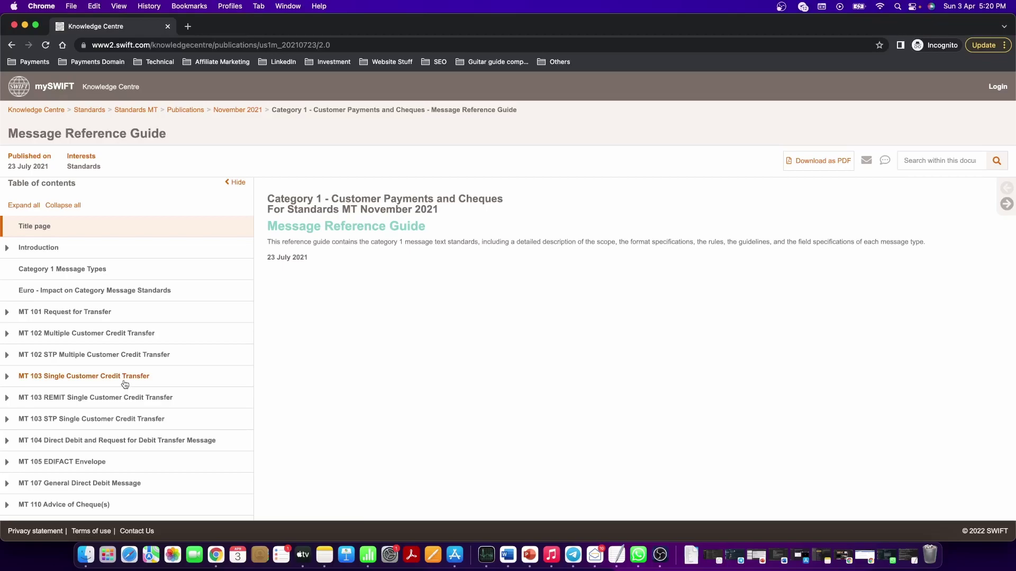
pyautogui.click(83, 376)
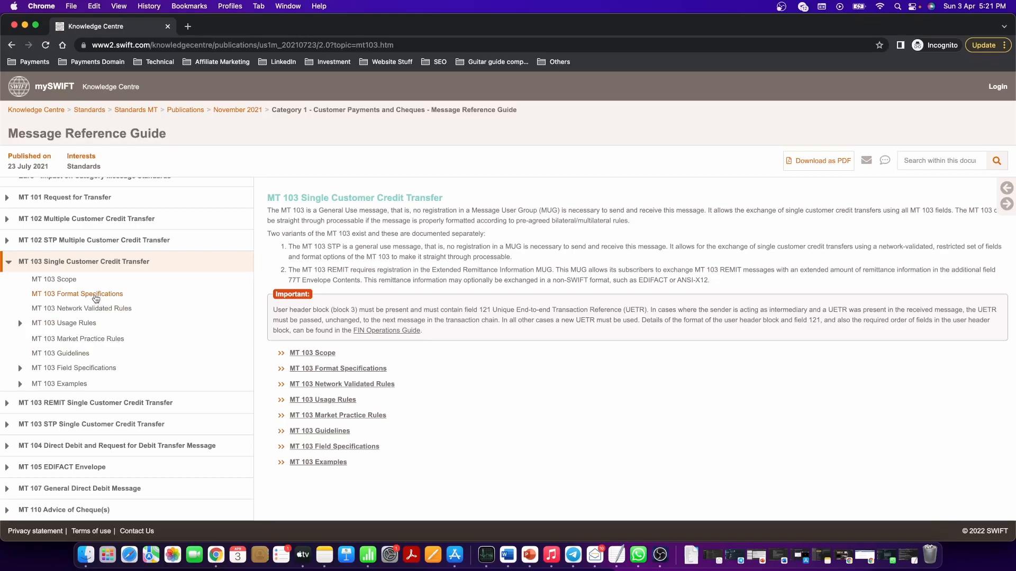
# - Show the MT 103 format specifications table and open the Field 32A details
pyautogui.click(77, 294)
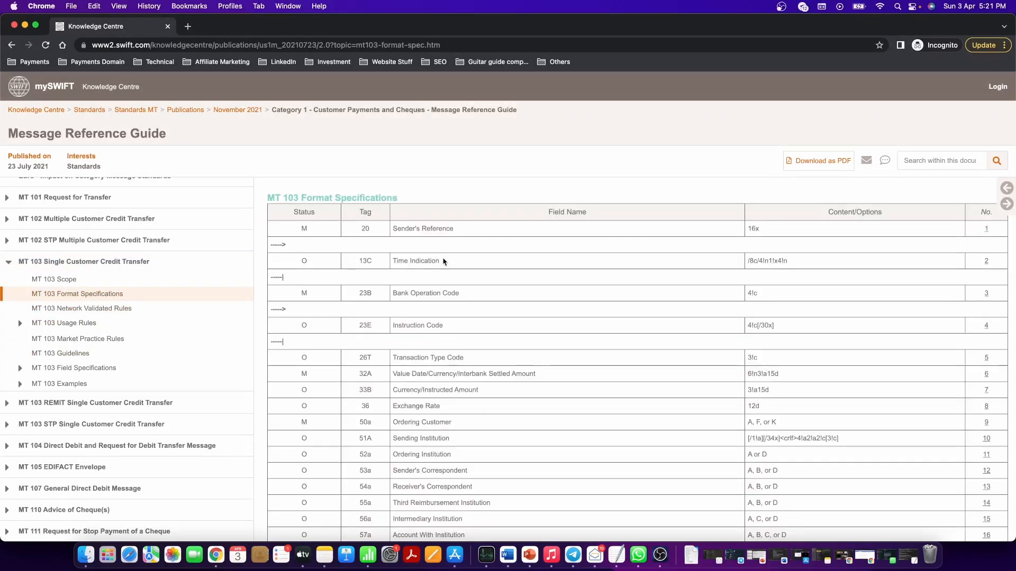
pyautogui.scroll(-3)
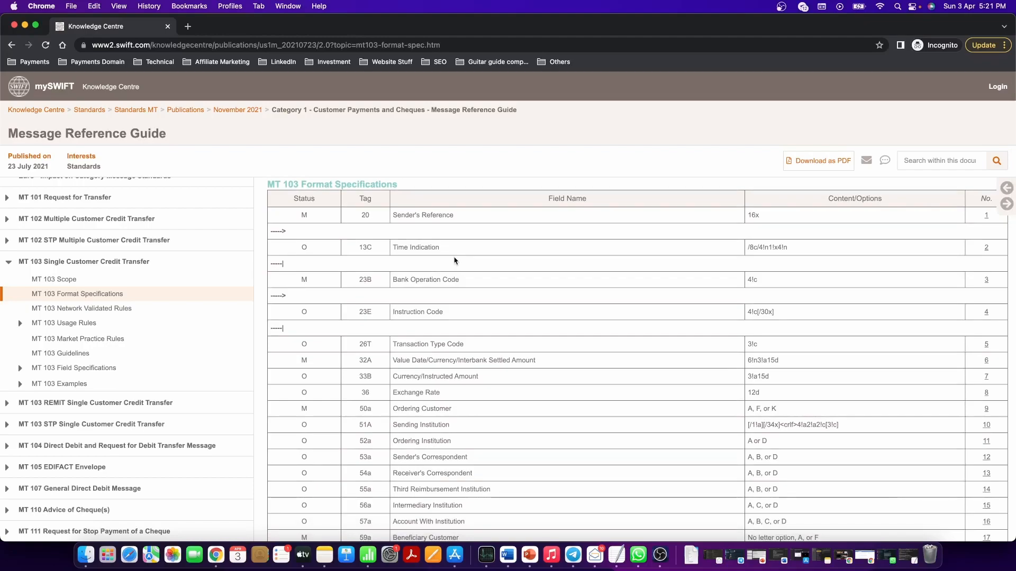
pyautogui.moveTo(634, 391)
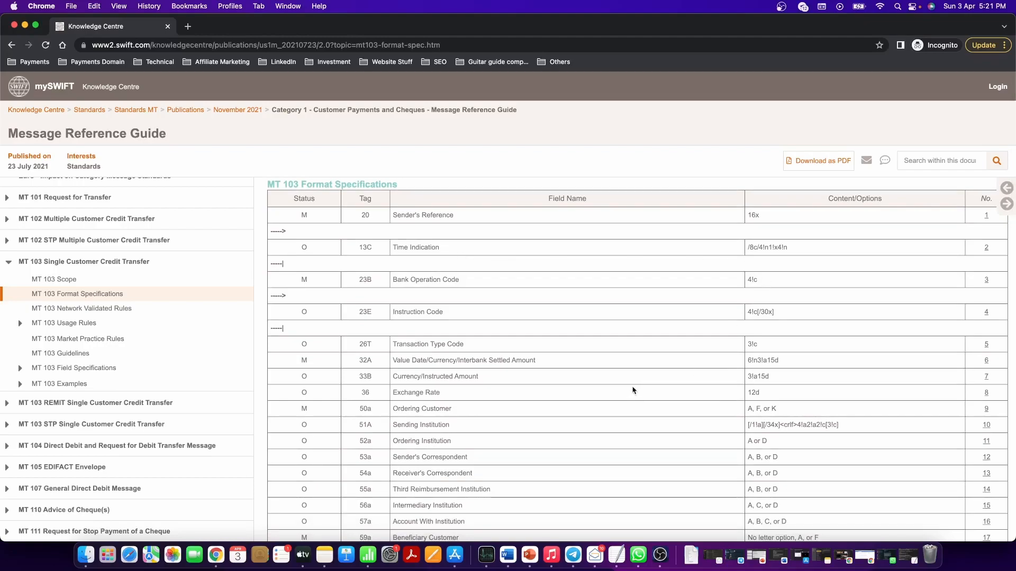
pyautogui.moveTo(765, 360)
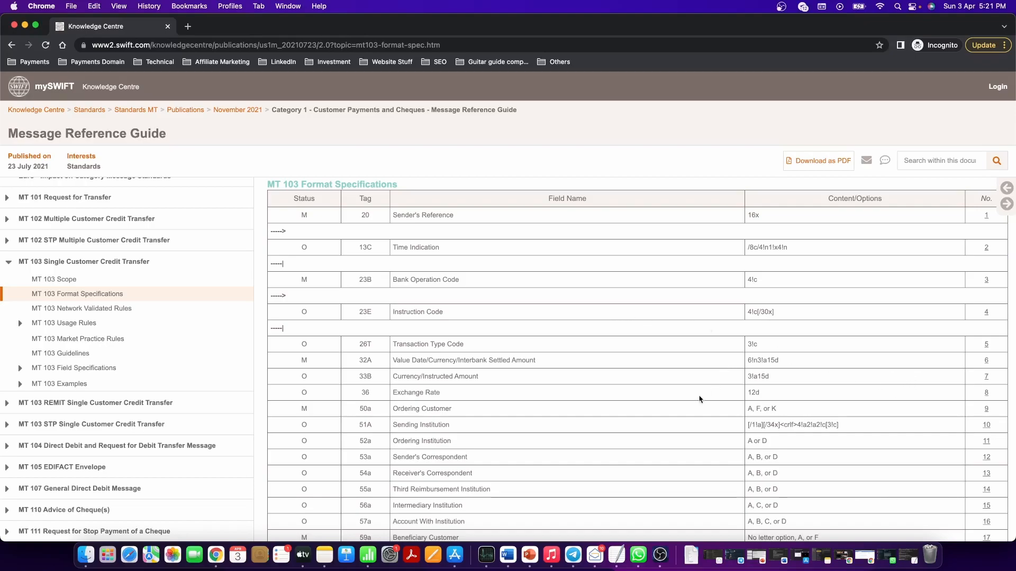
pyautogui.moveTo(986, 361)
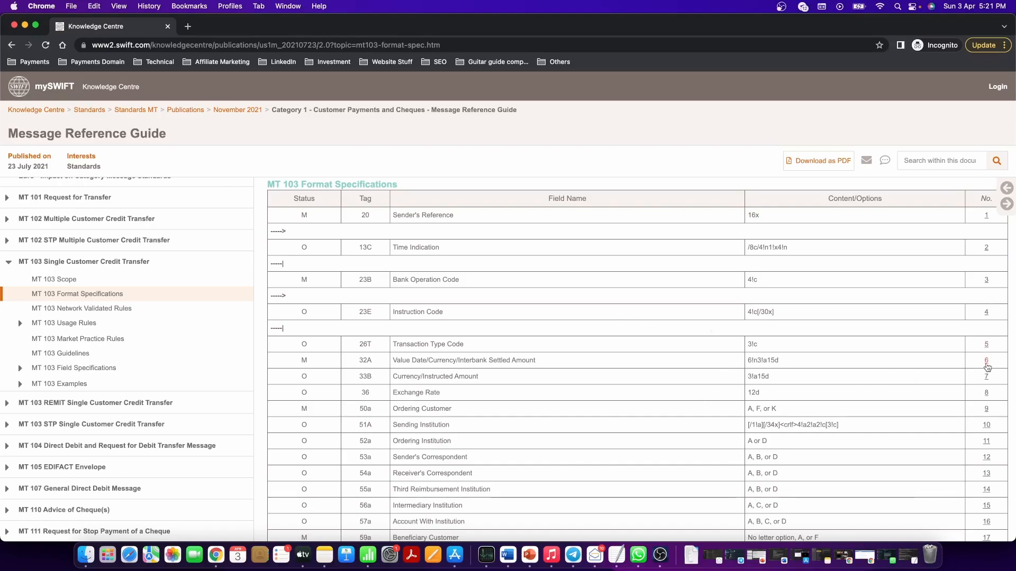
pyautogui.moveTo(614, 428)
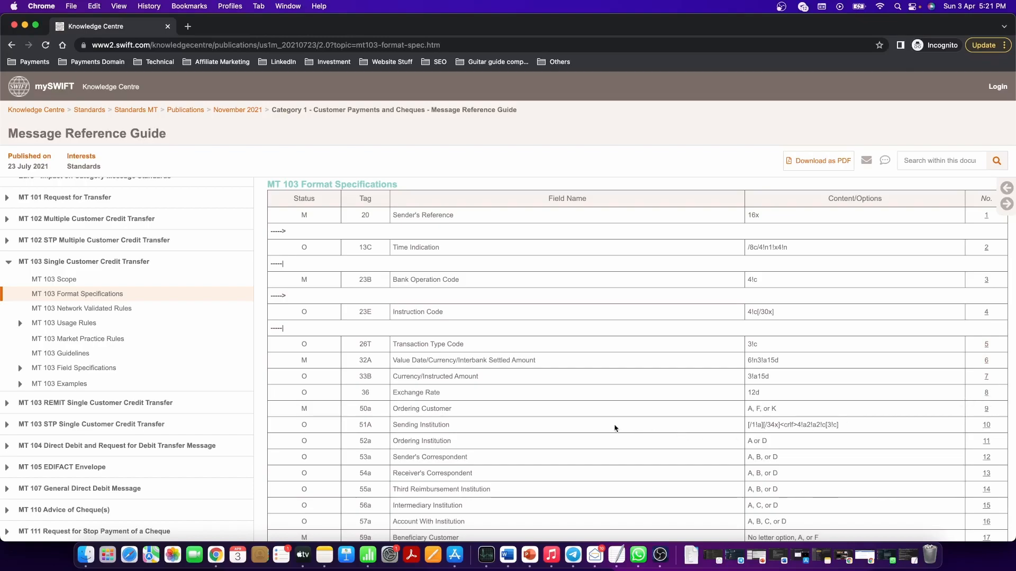
pyautogui.moveTo(482, 387)
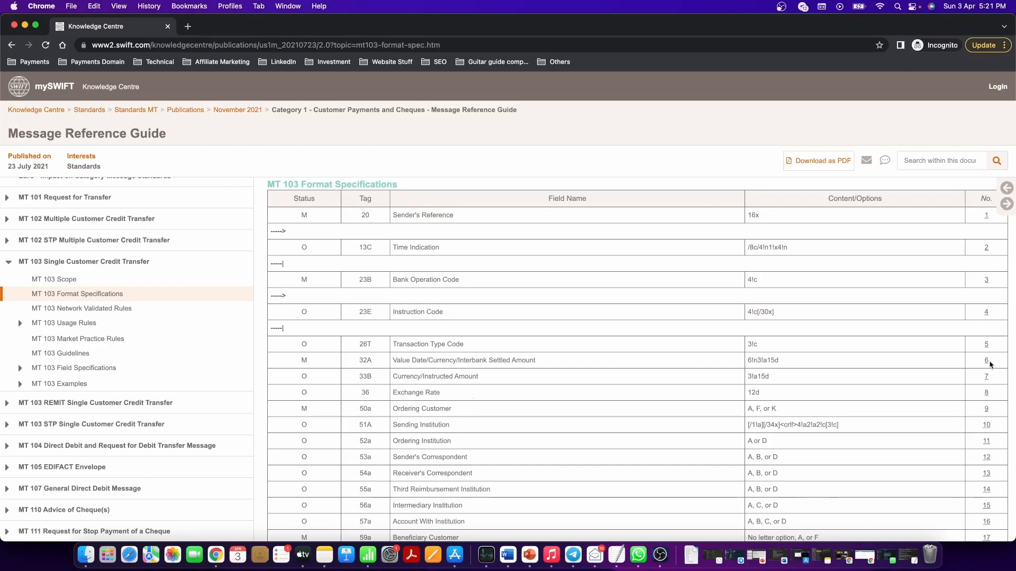
pyautogui.click(985, 360)
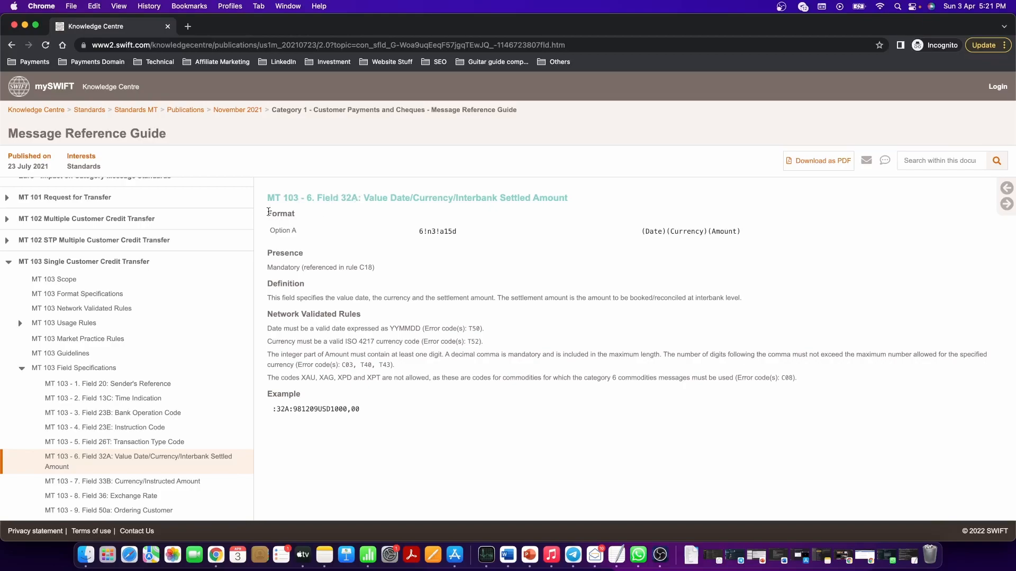
pyautogui.moveTo(268, 213); pyautogui.dragTo(739, 231)
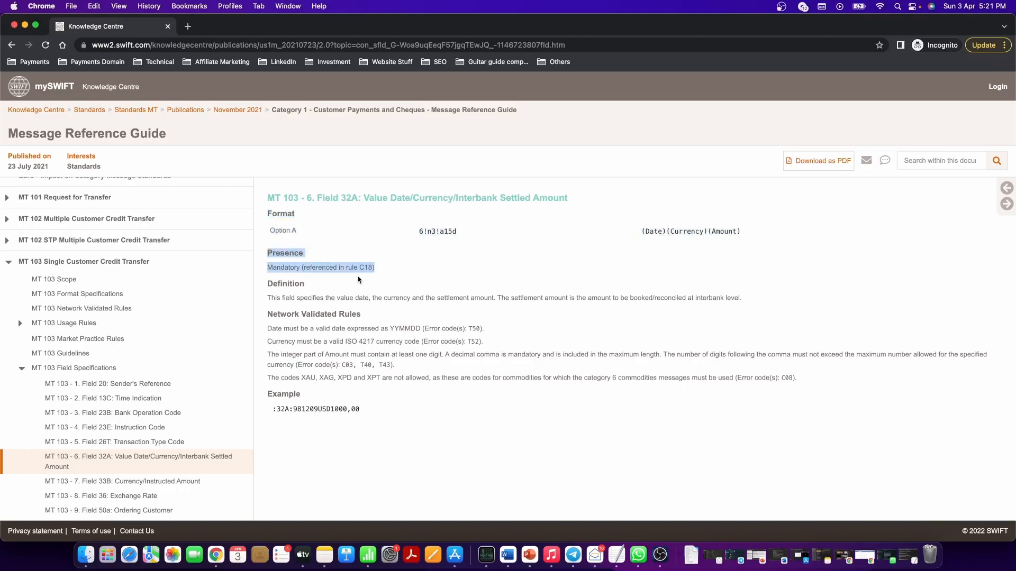
pyautogui.moveTo(269, 283)
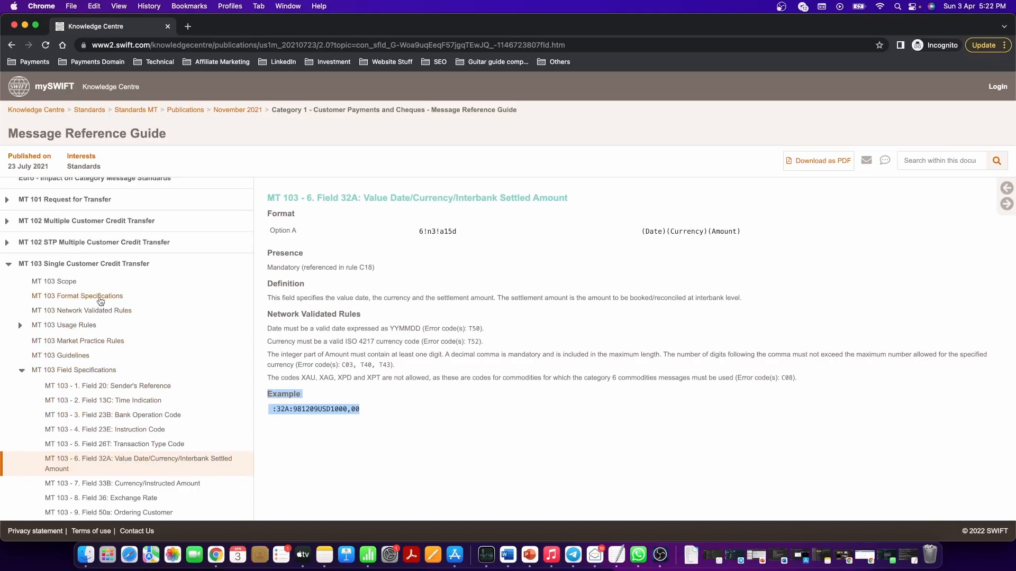
# - Return to MT 103 Field 32A through the format and field specifications lists
pyautogui.click(77, 296)
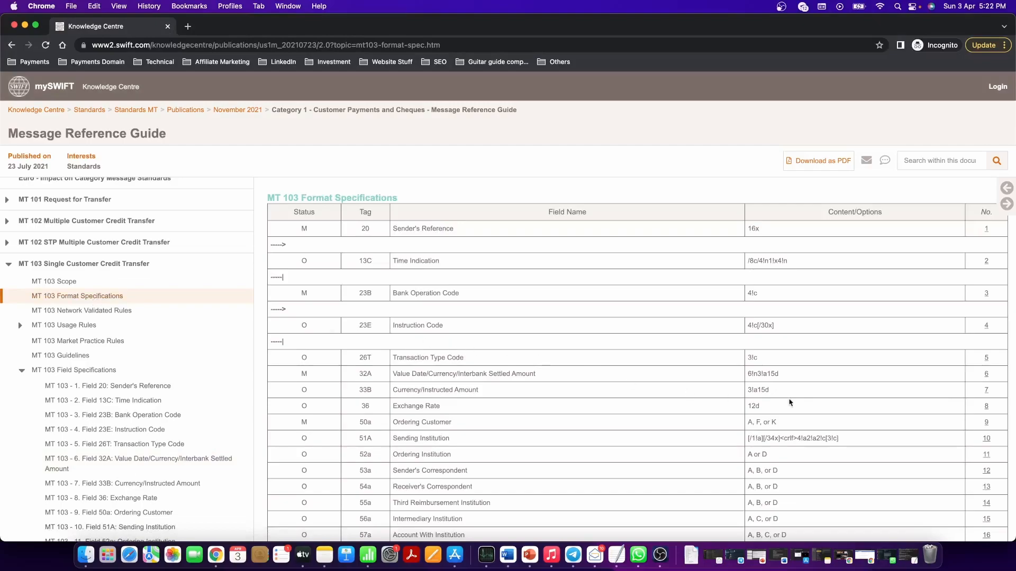
pyautogui.moveTo(1000, 382)
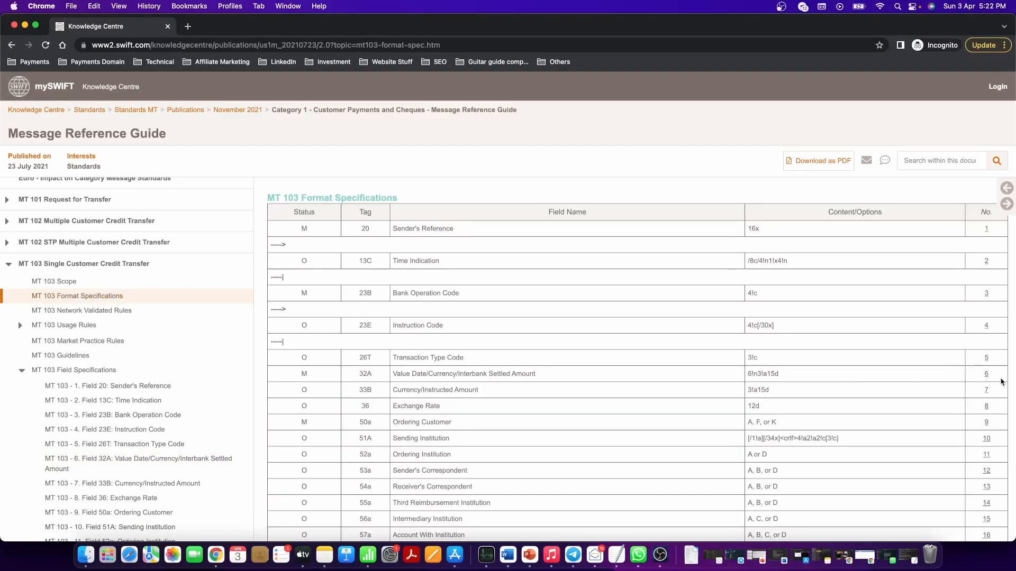
pyautogui.click(21, 370)
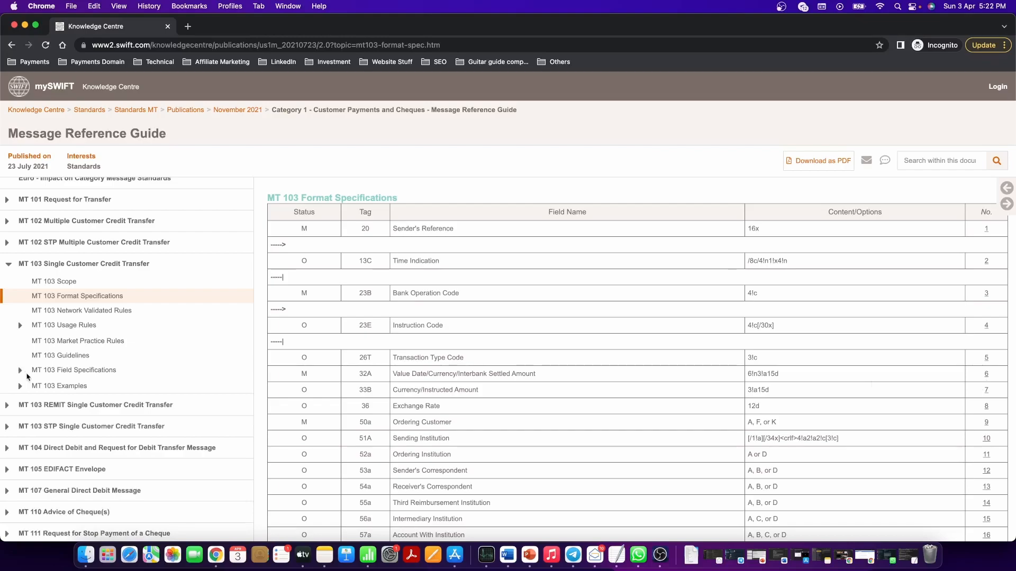
pyautogui.click(73, 370)
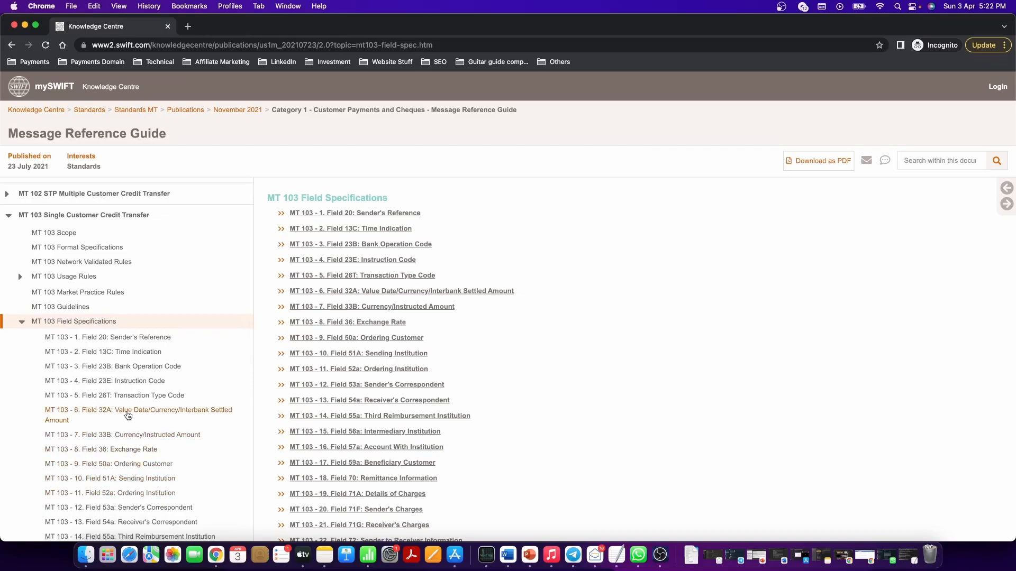
pyautogui.click(127, 410)
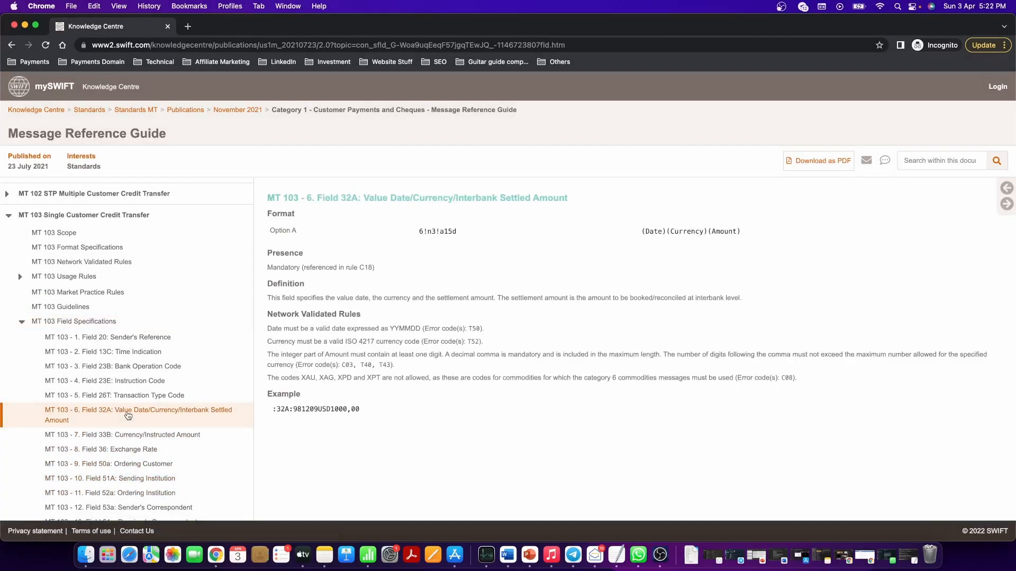
pyautogui.moveTo(514, 348)
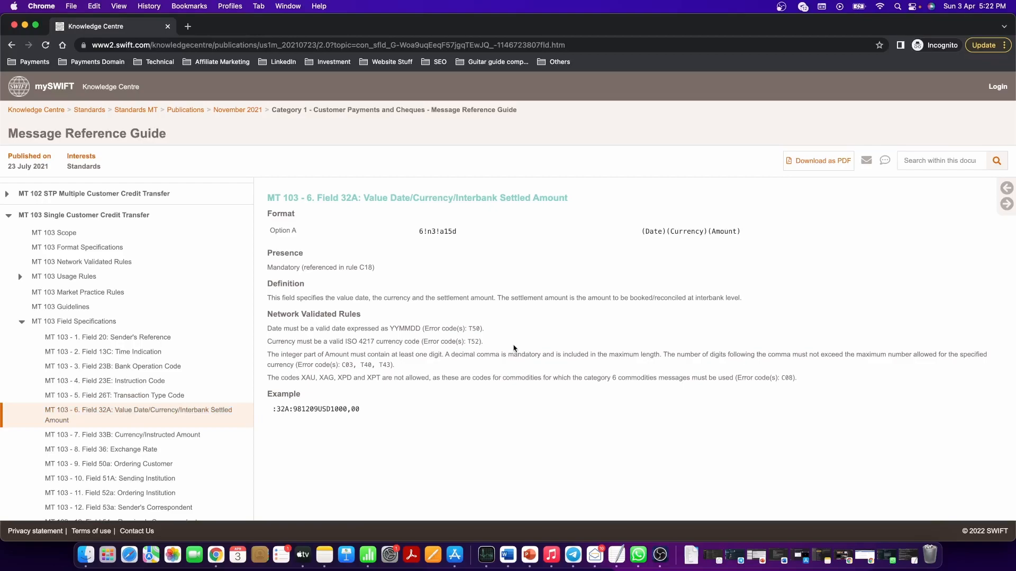
pyautogui.moveTo(335, 310)
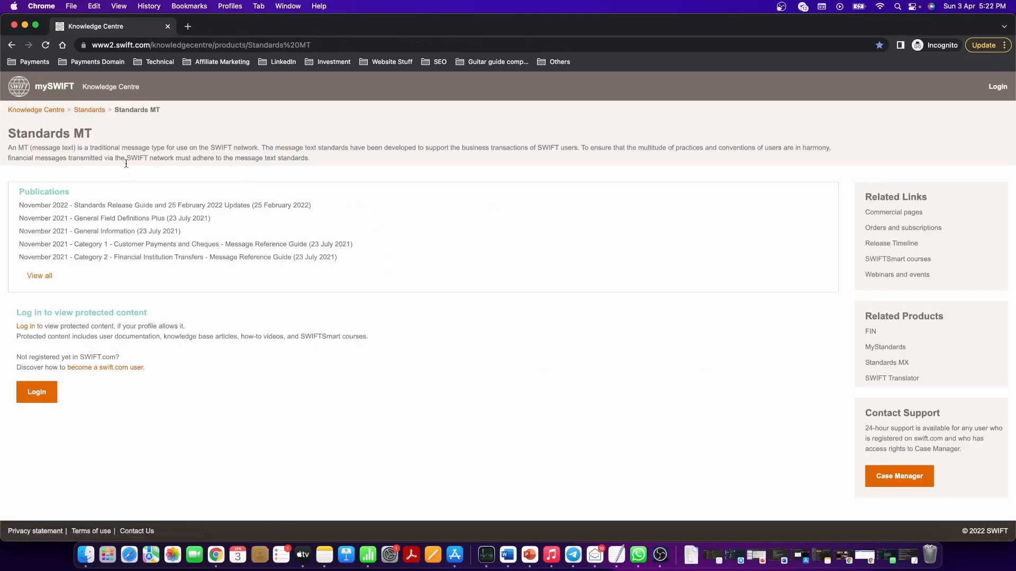
# - Open General Field Definitions Plus (23 July 2021) from the November 2021 publications
pyautogui.click(39, 276)
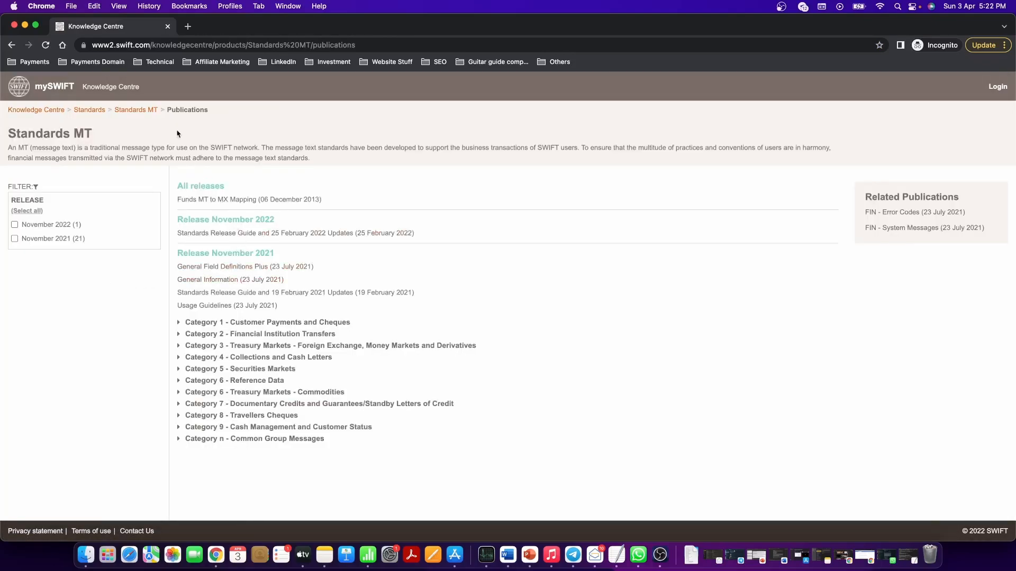
pyautogui.moveTo(215, 271)
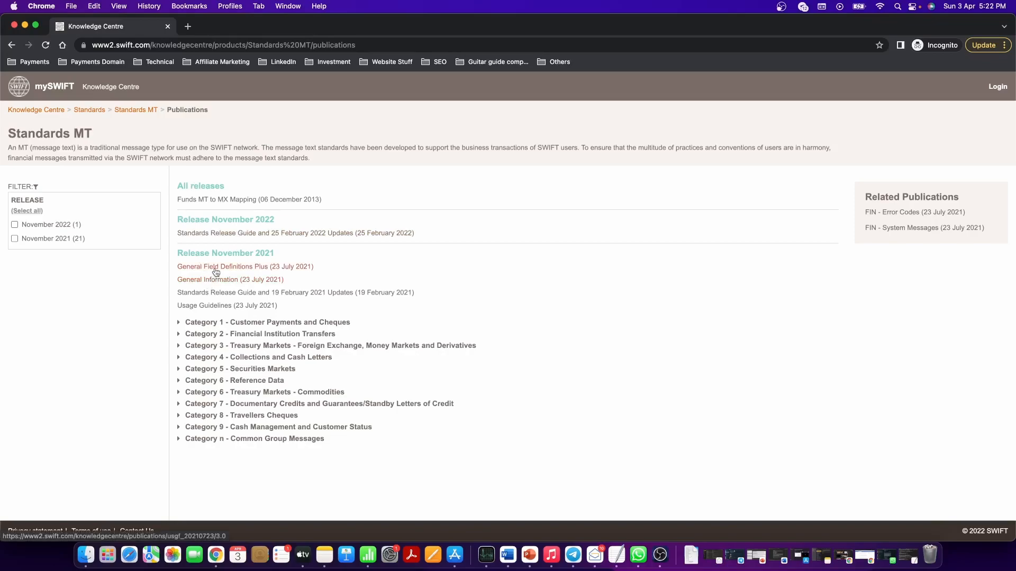
pyautogui.moveTo(198, 273)
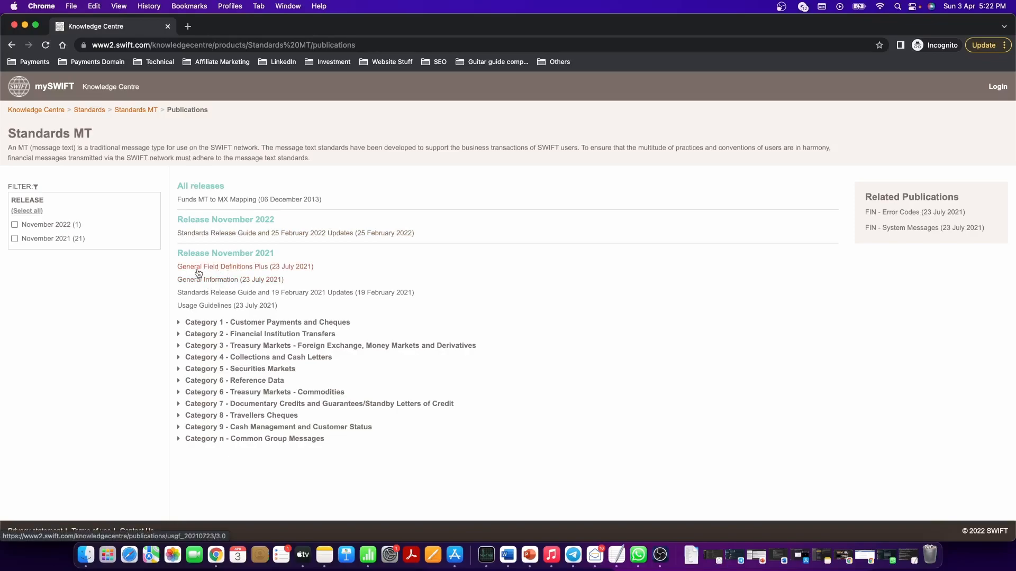
pyautogui.click(222, 267)
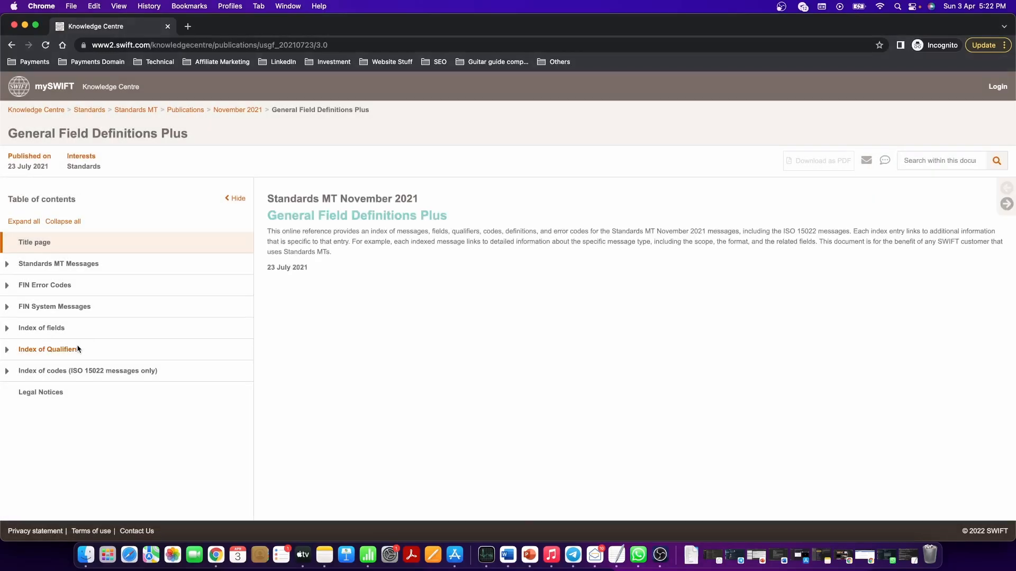
pyautogui.moveTo(56, 333)
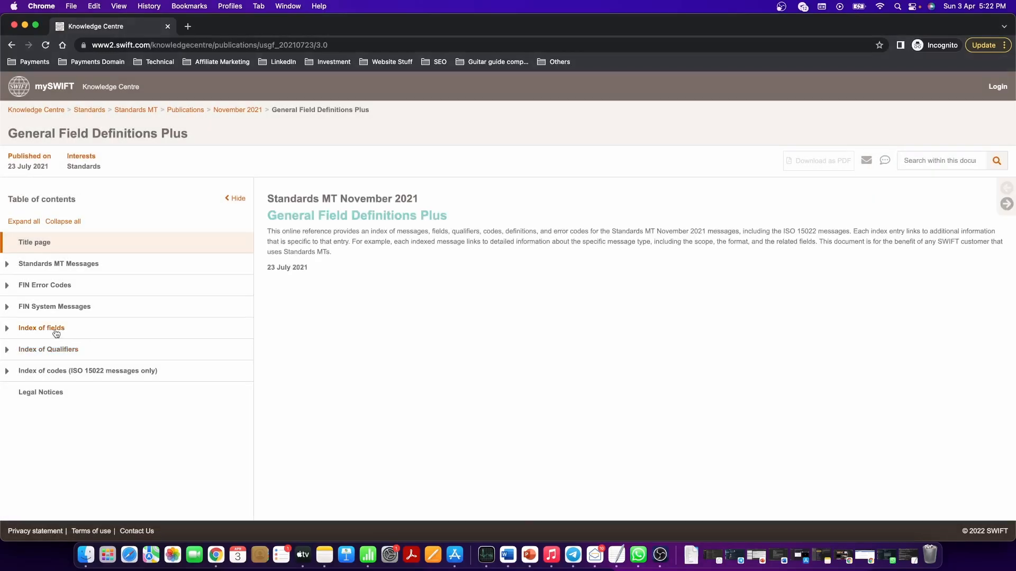
# - In the index of fields, expand fields starting with 3 and select Field 32A
pyautogui.click(42, 328)
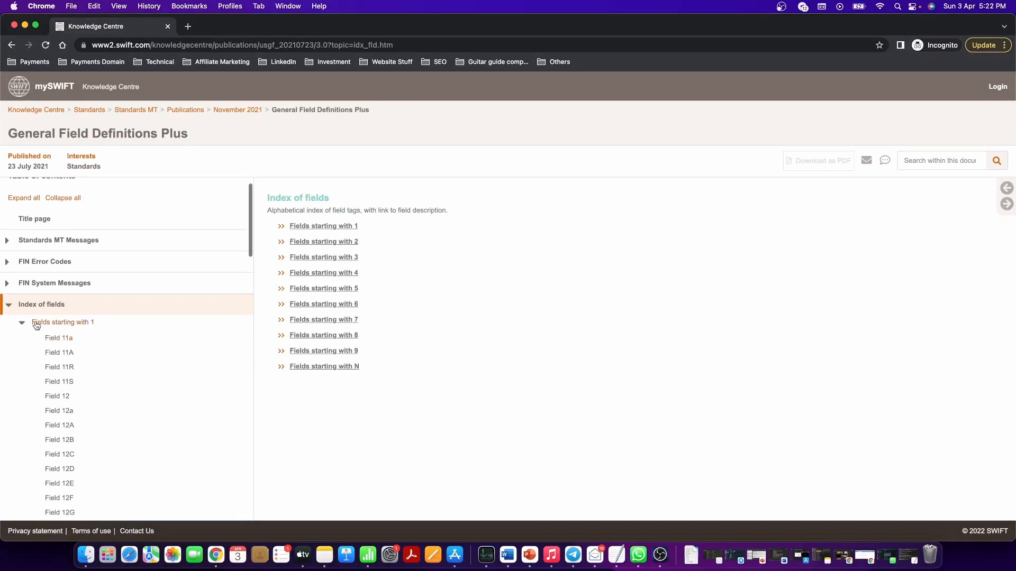
pyautogui.click(324, 257)
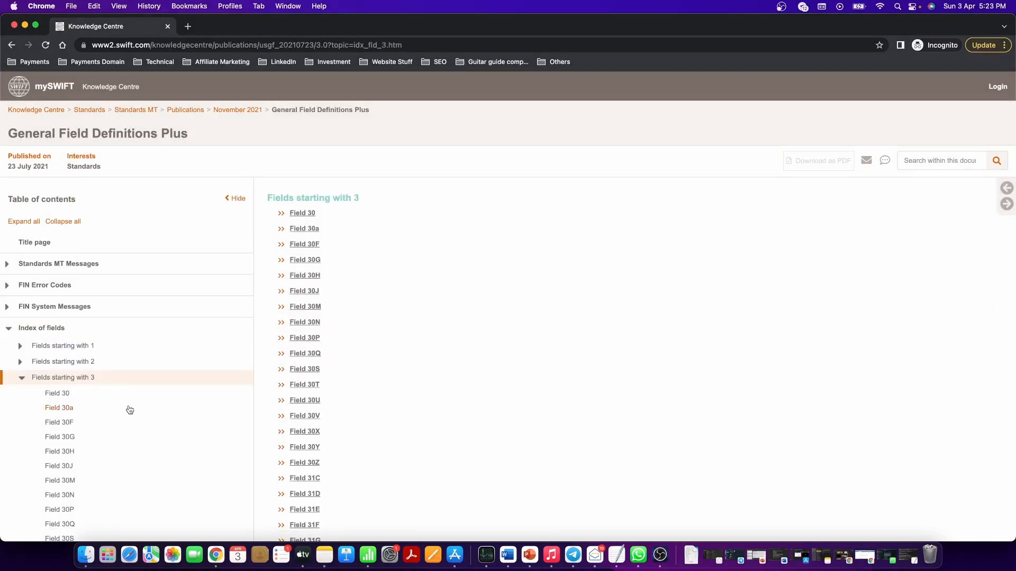
pyautogui.scroll(-3)
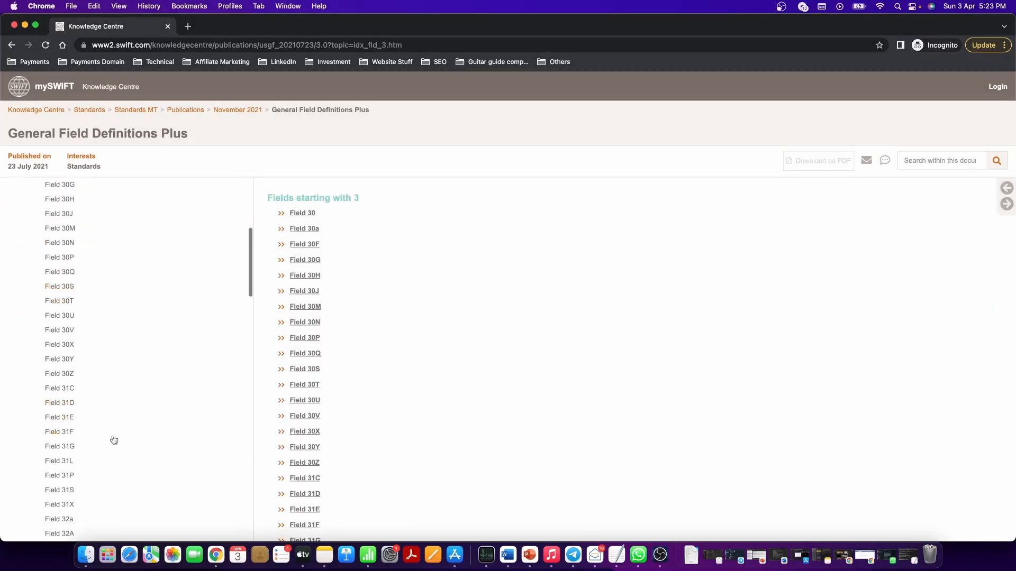
pyautogui.scroll(-3)
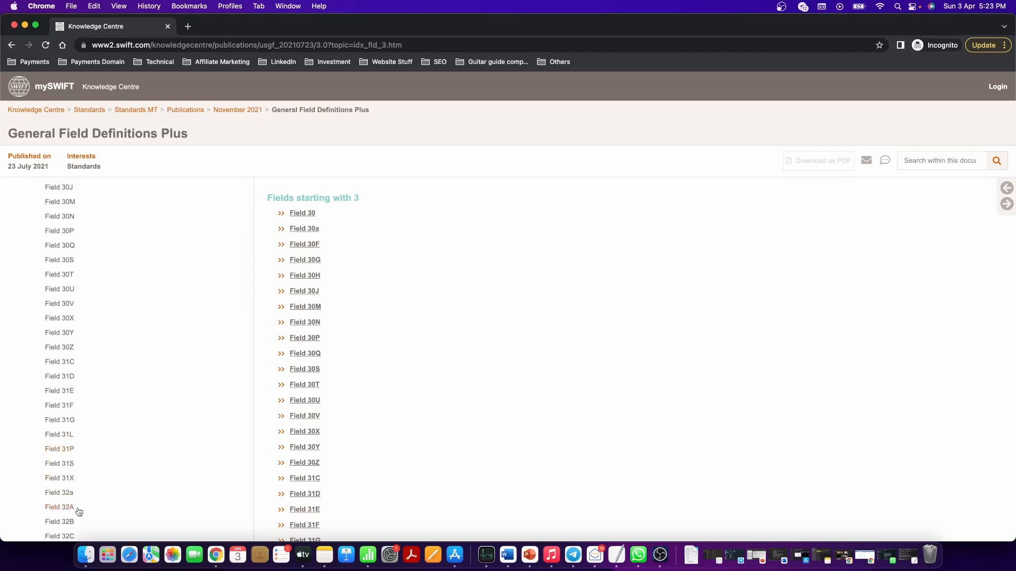
pyautogui.click(59, 507)
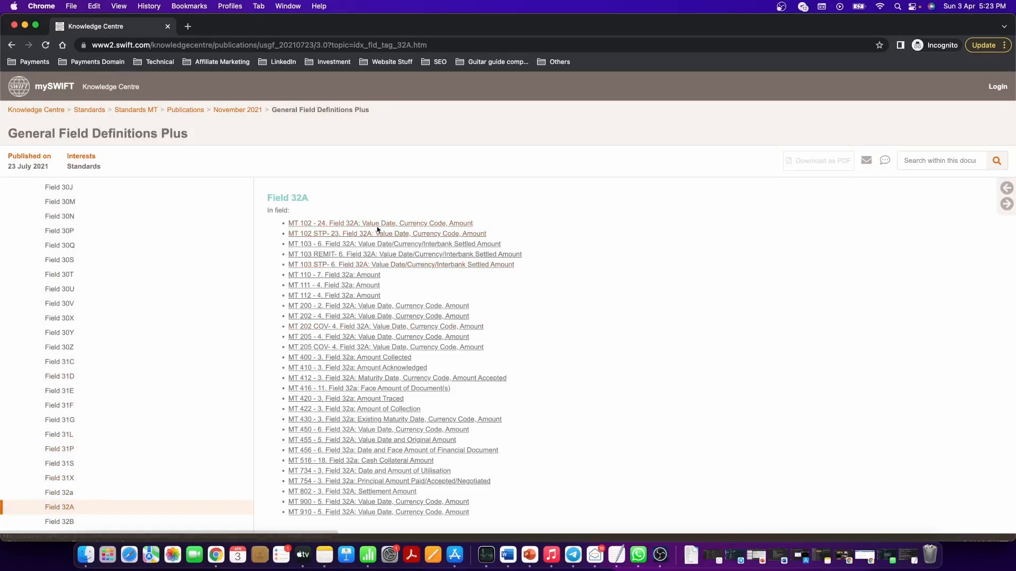
pyautogui.moveTo(374, 214)
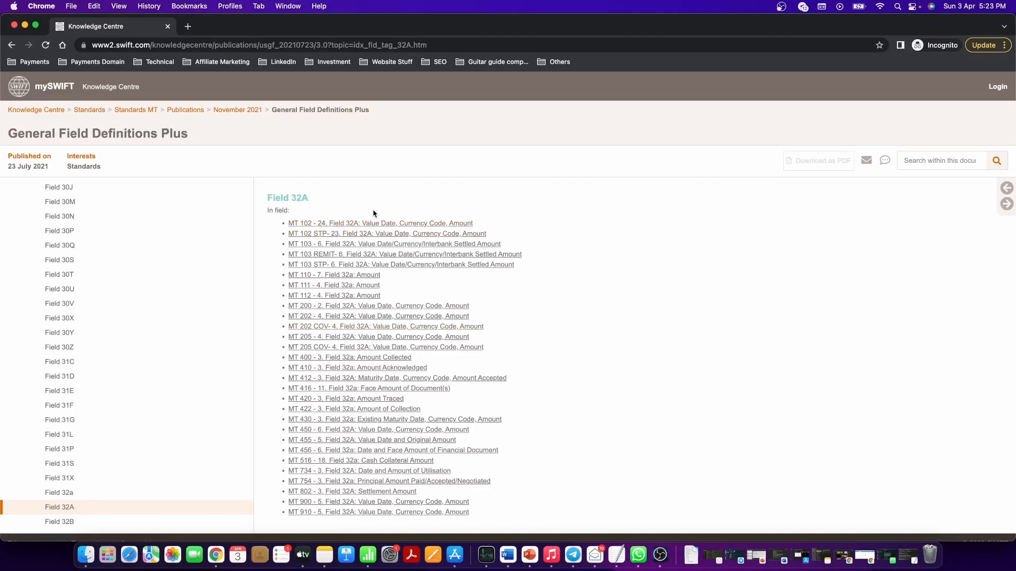
pyautogui.moveTo(525, 489)
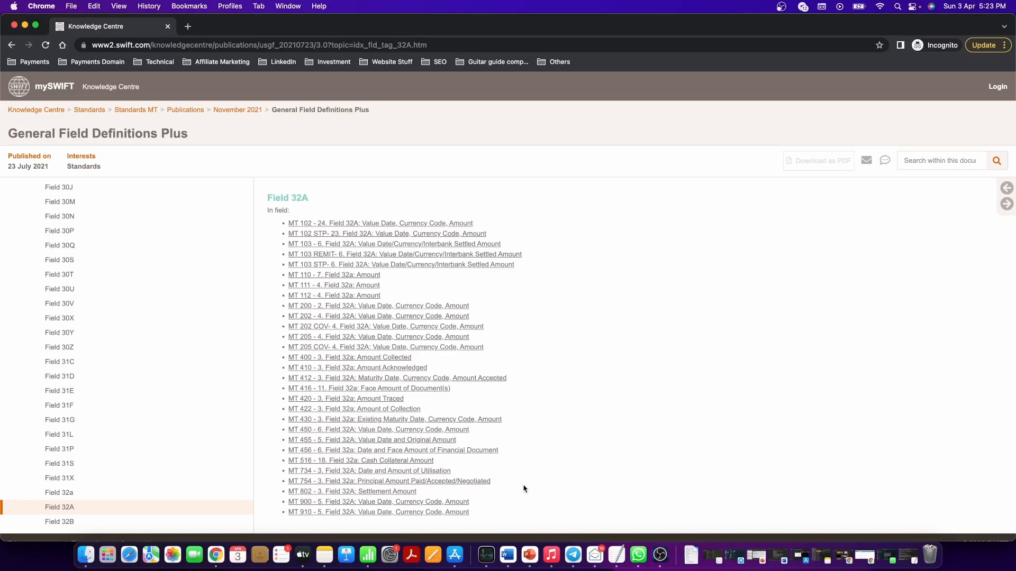